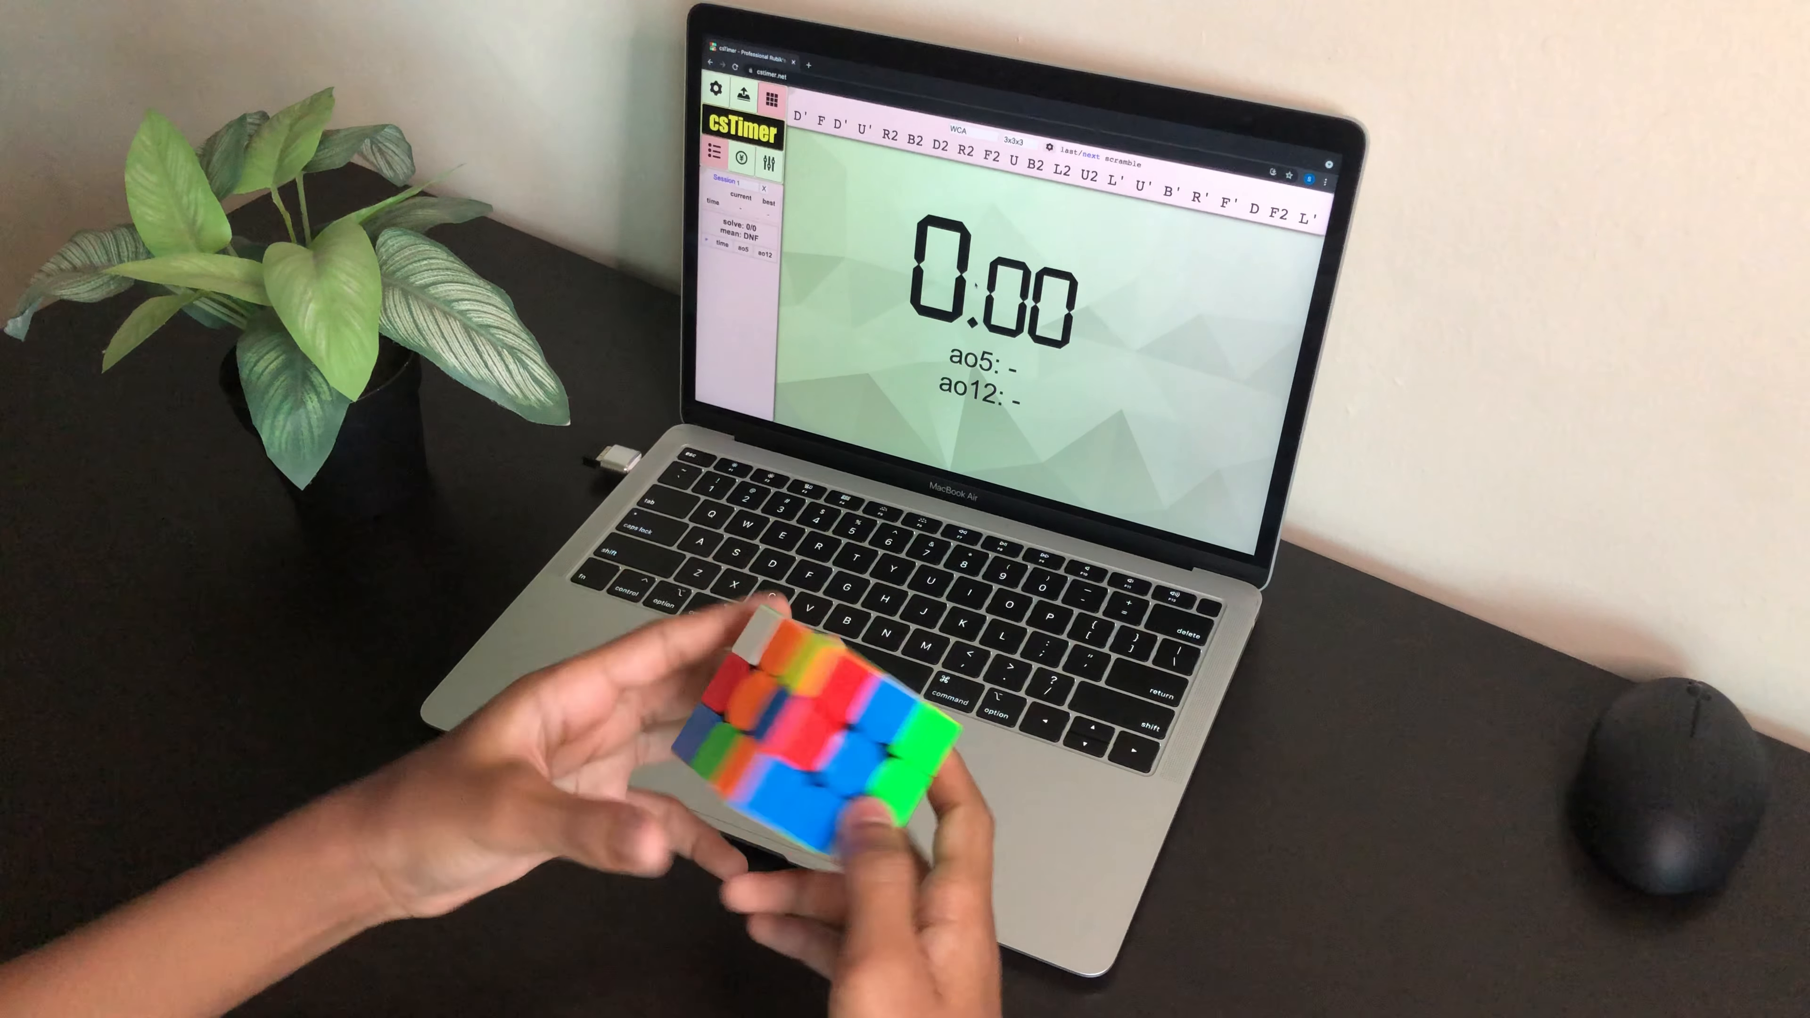
Time the first 3x3 solves into the empty session with the spacebar timer.
key(space)
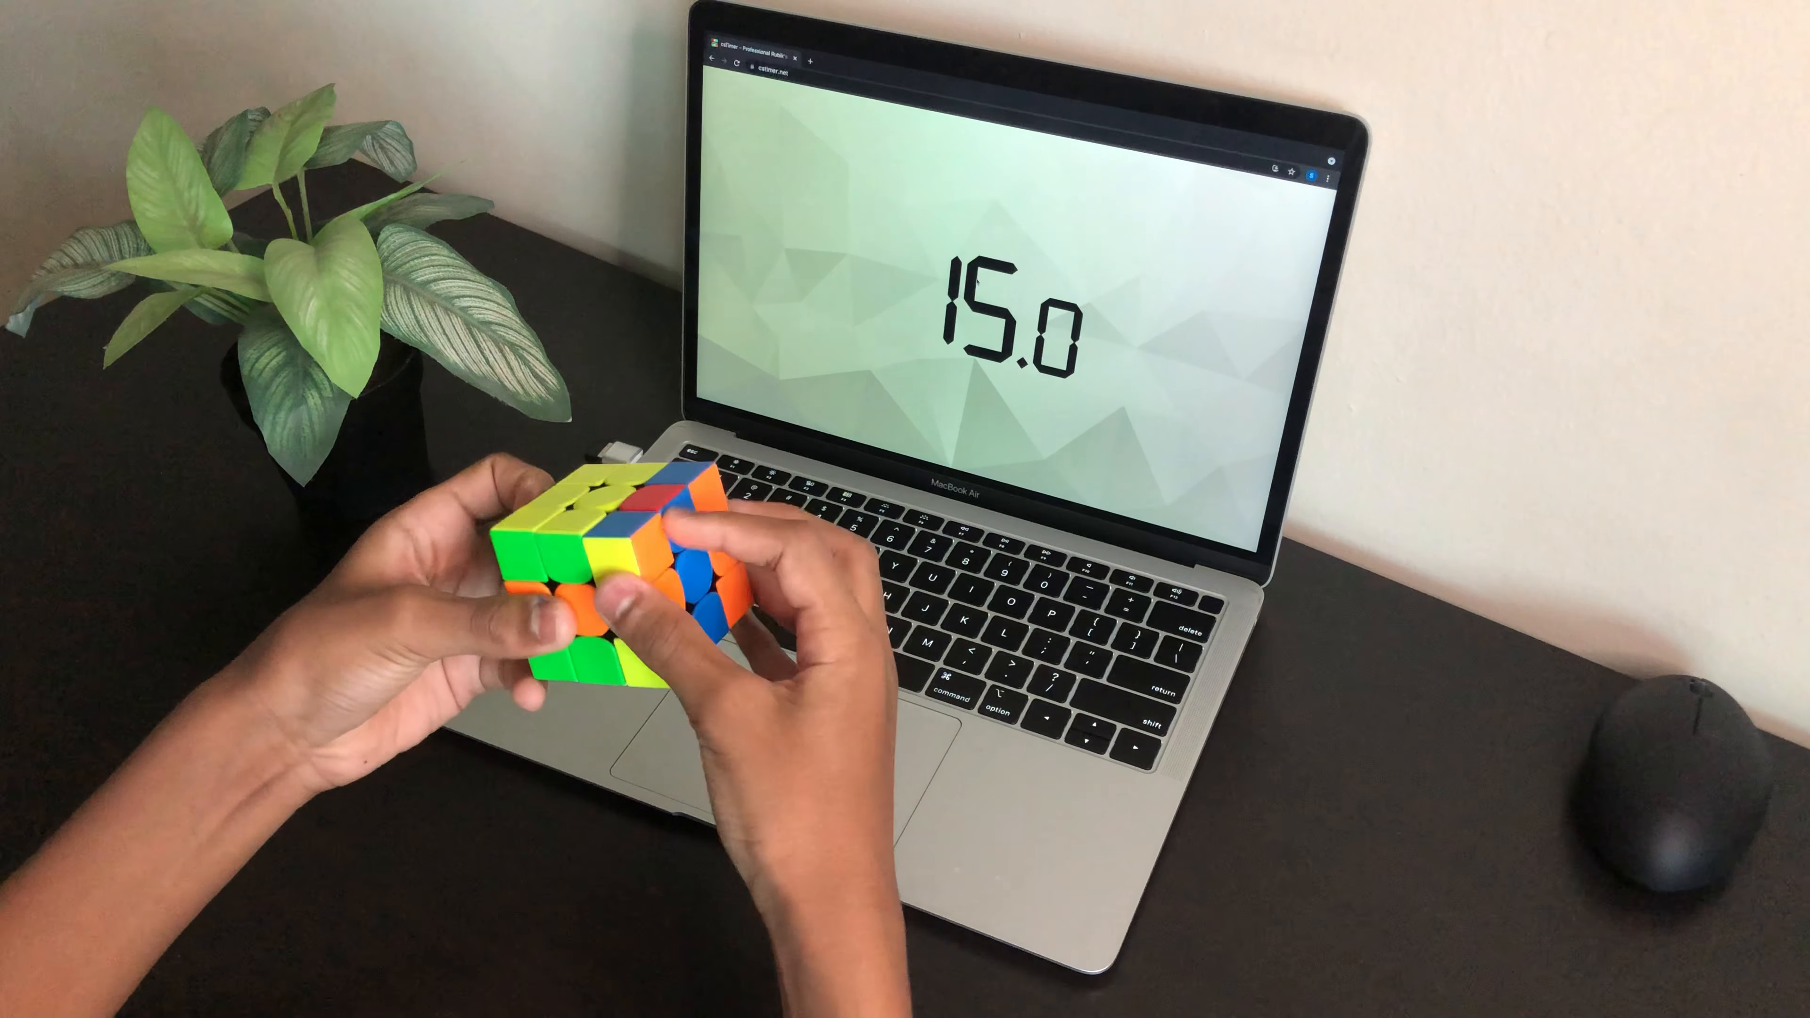
key(space)
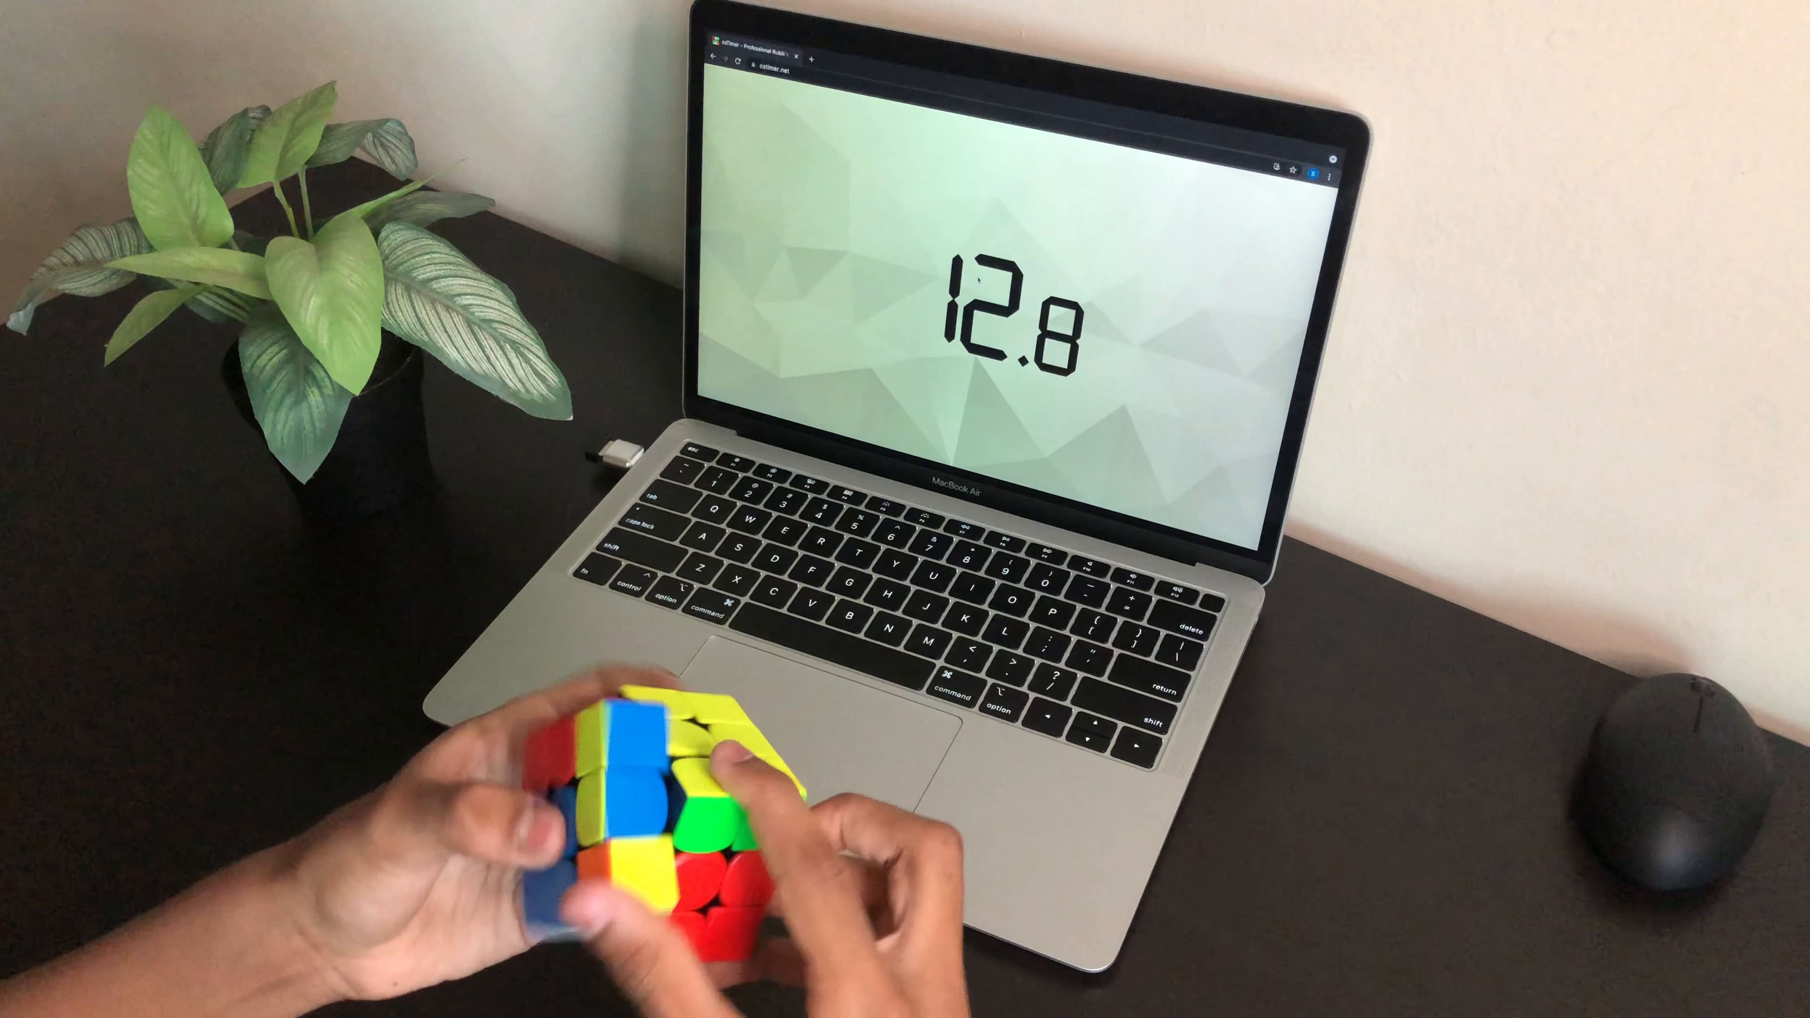
key(space)
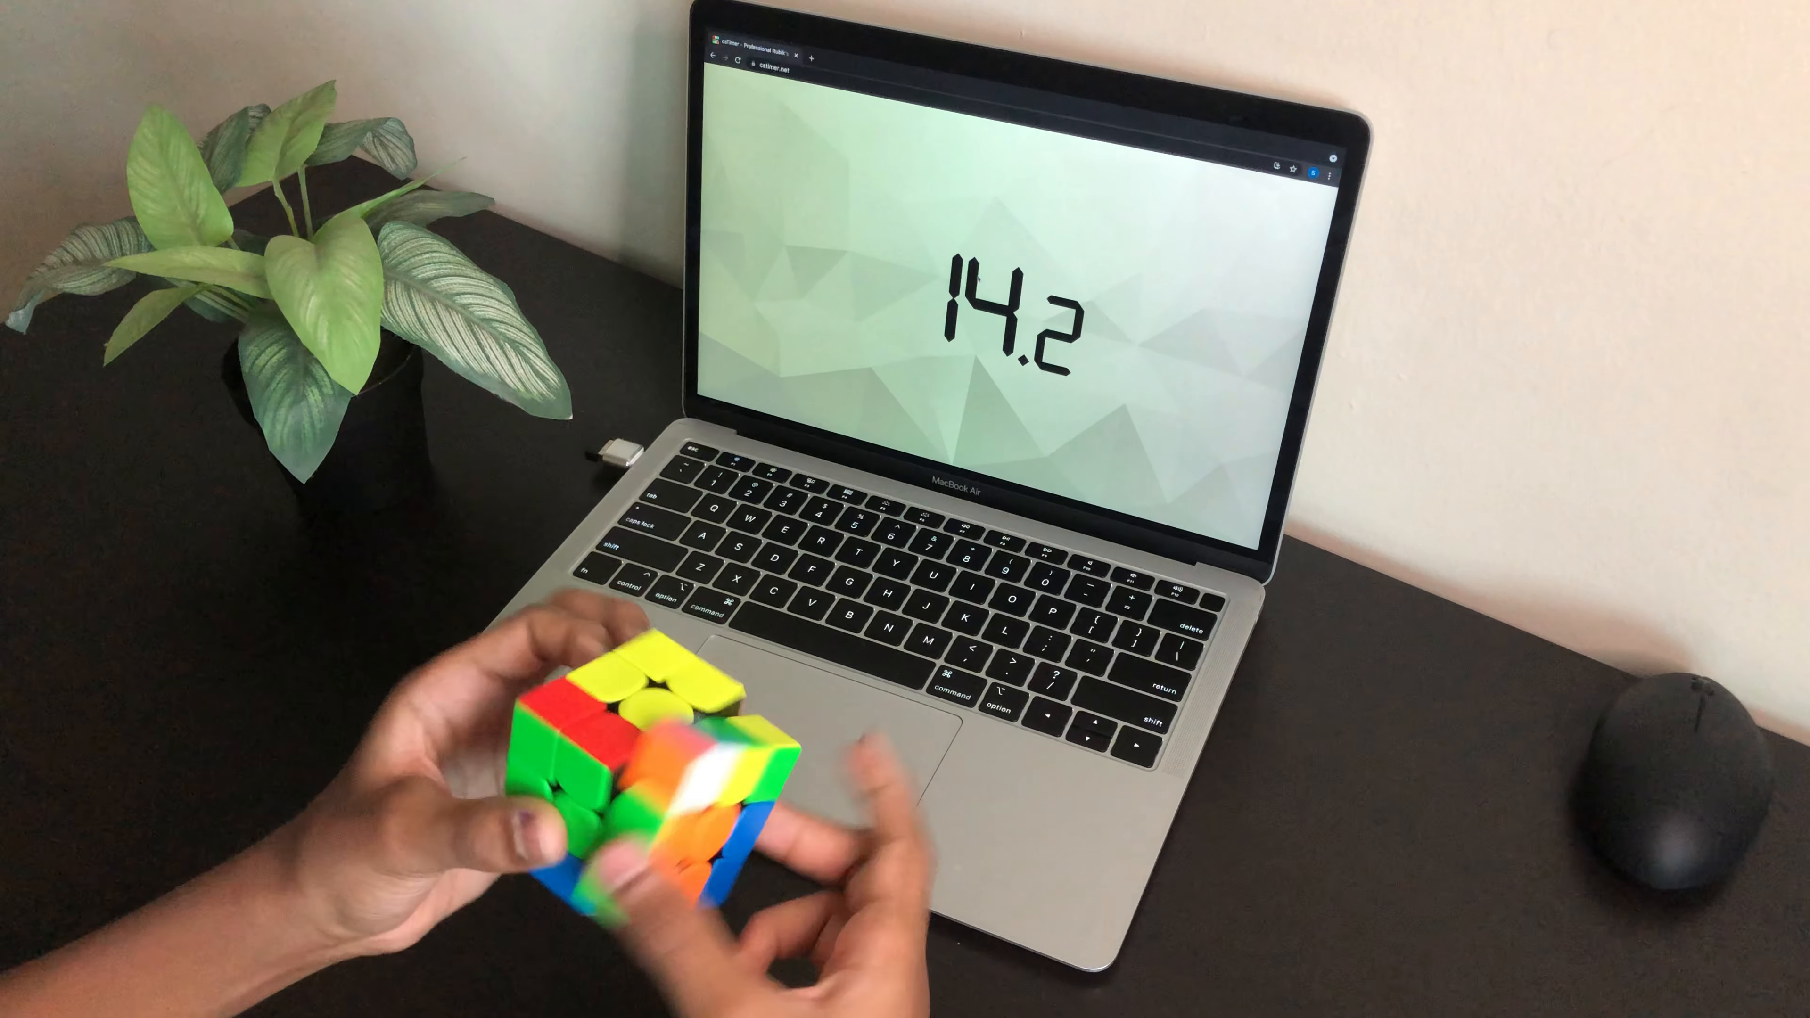
Record the 16.23-second third solve for a 15.52 mean and arm the timer again.
key(space)
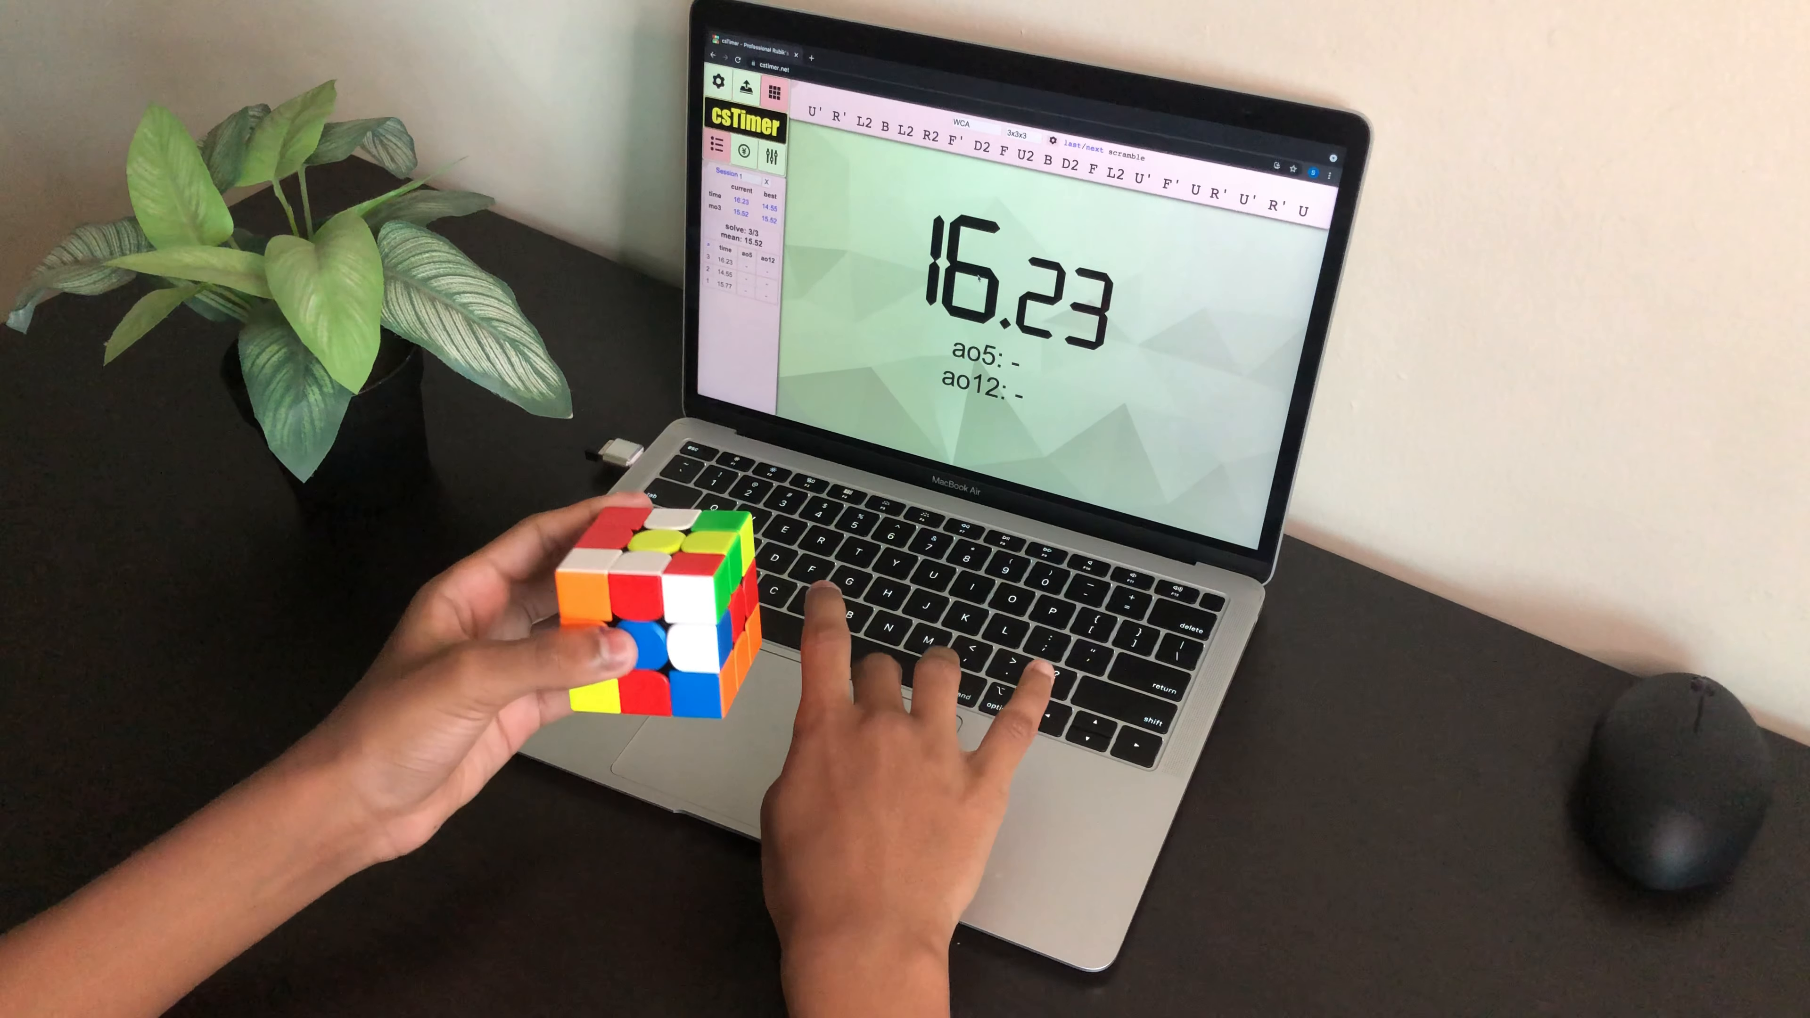
key(space)
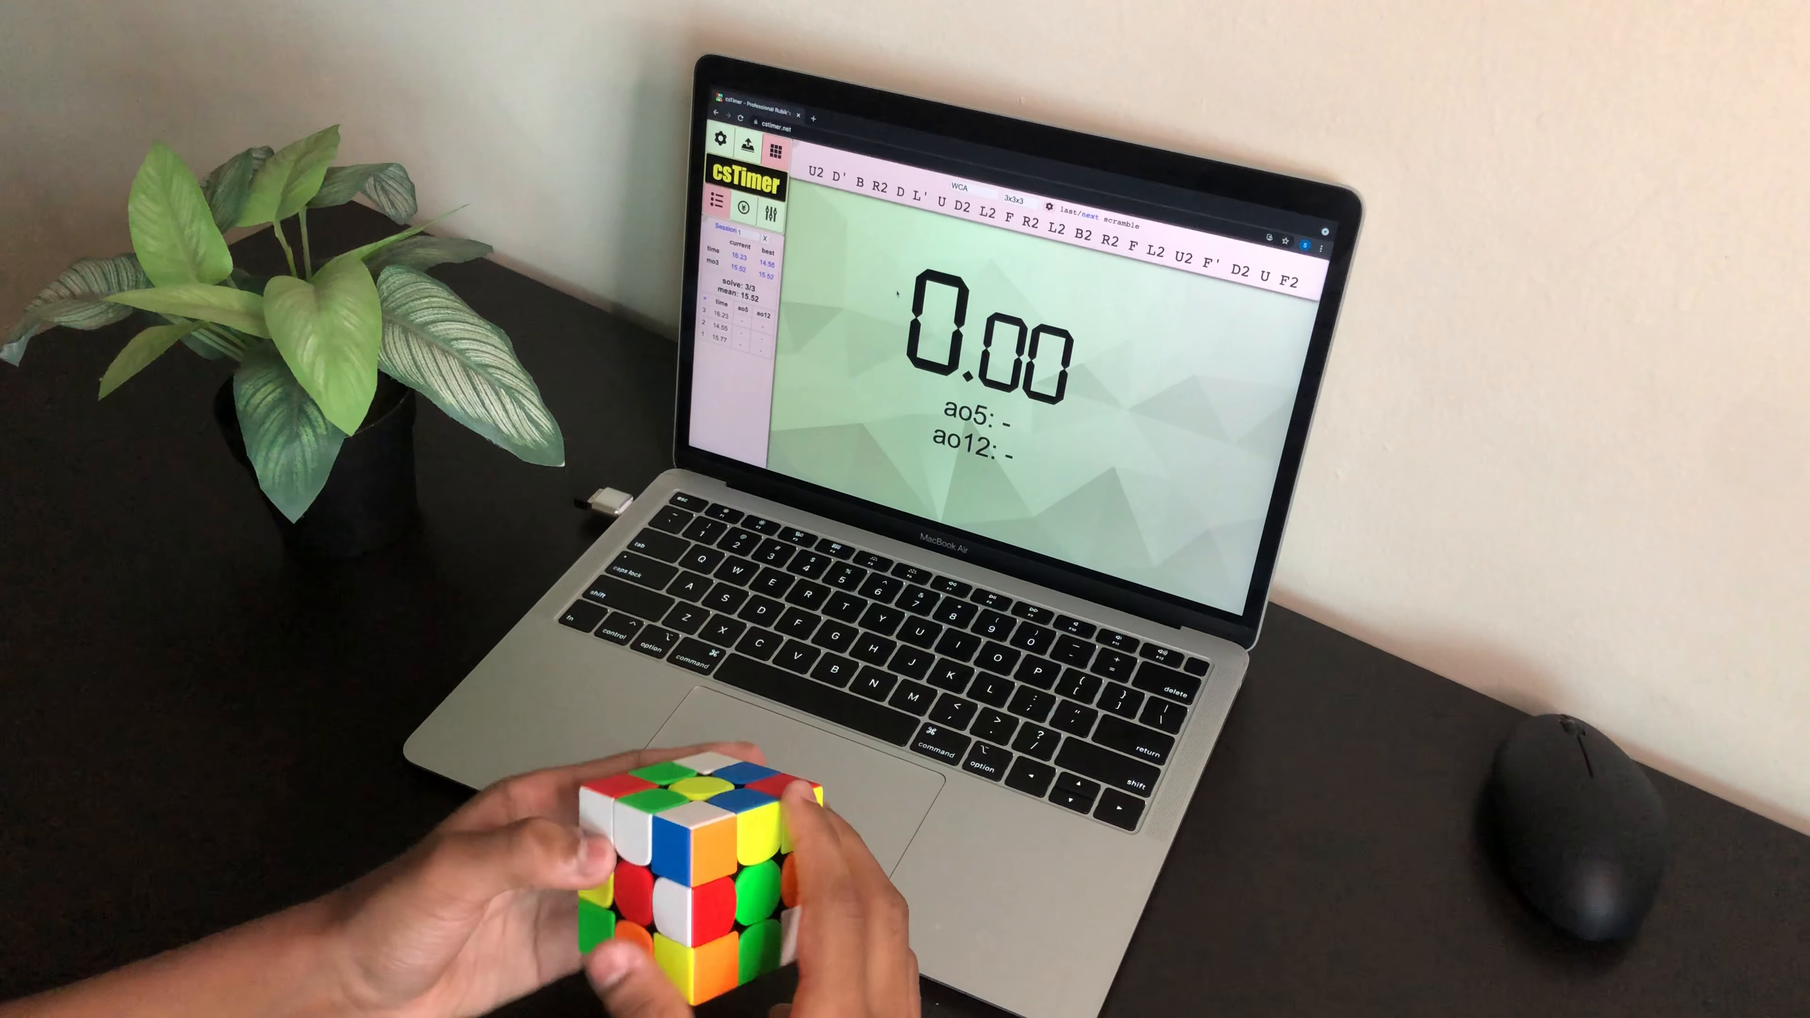
key(space)
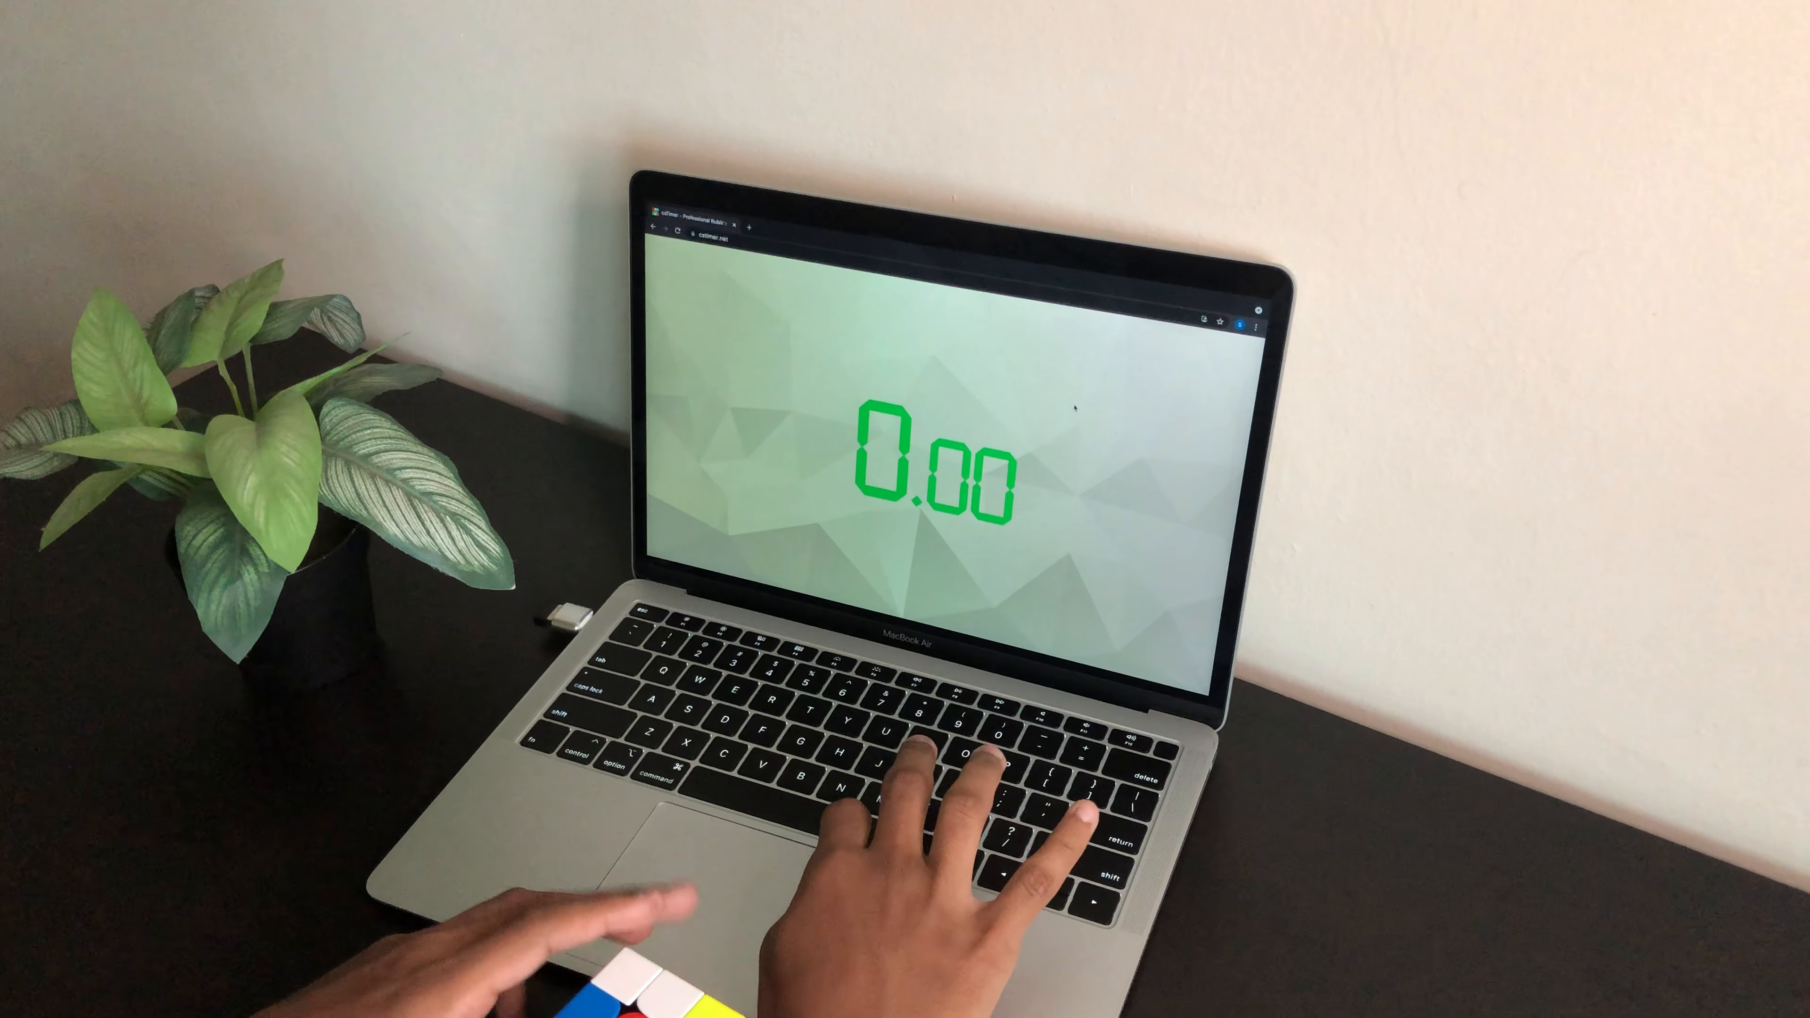
Log the 14.07-second fourth solve, ready the timer and start the fifth attempt.
key(space)
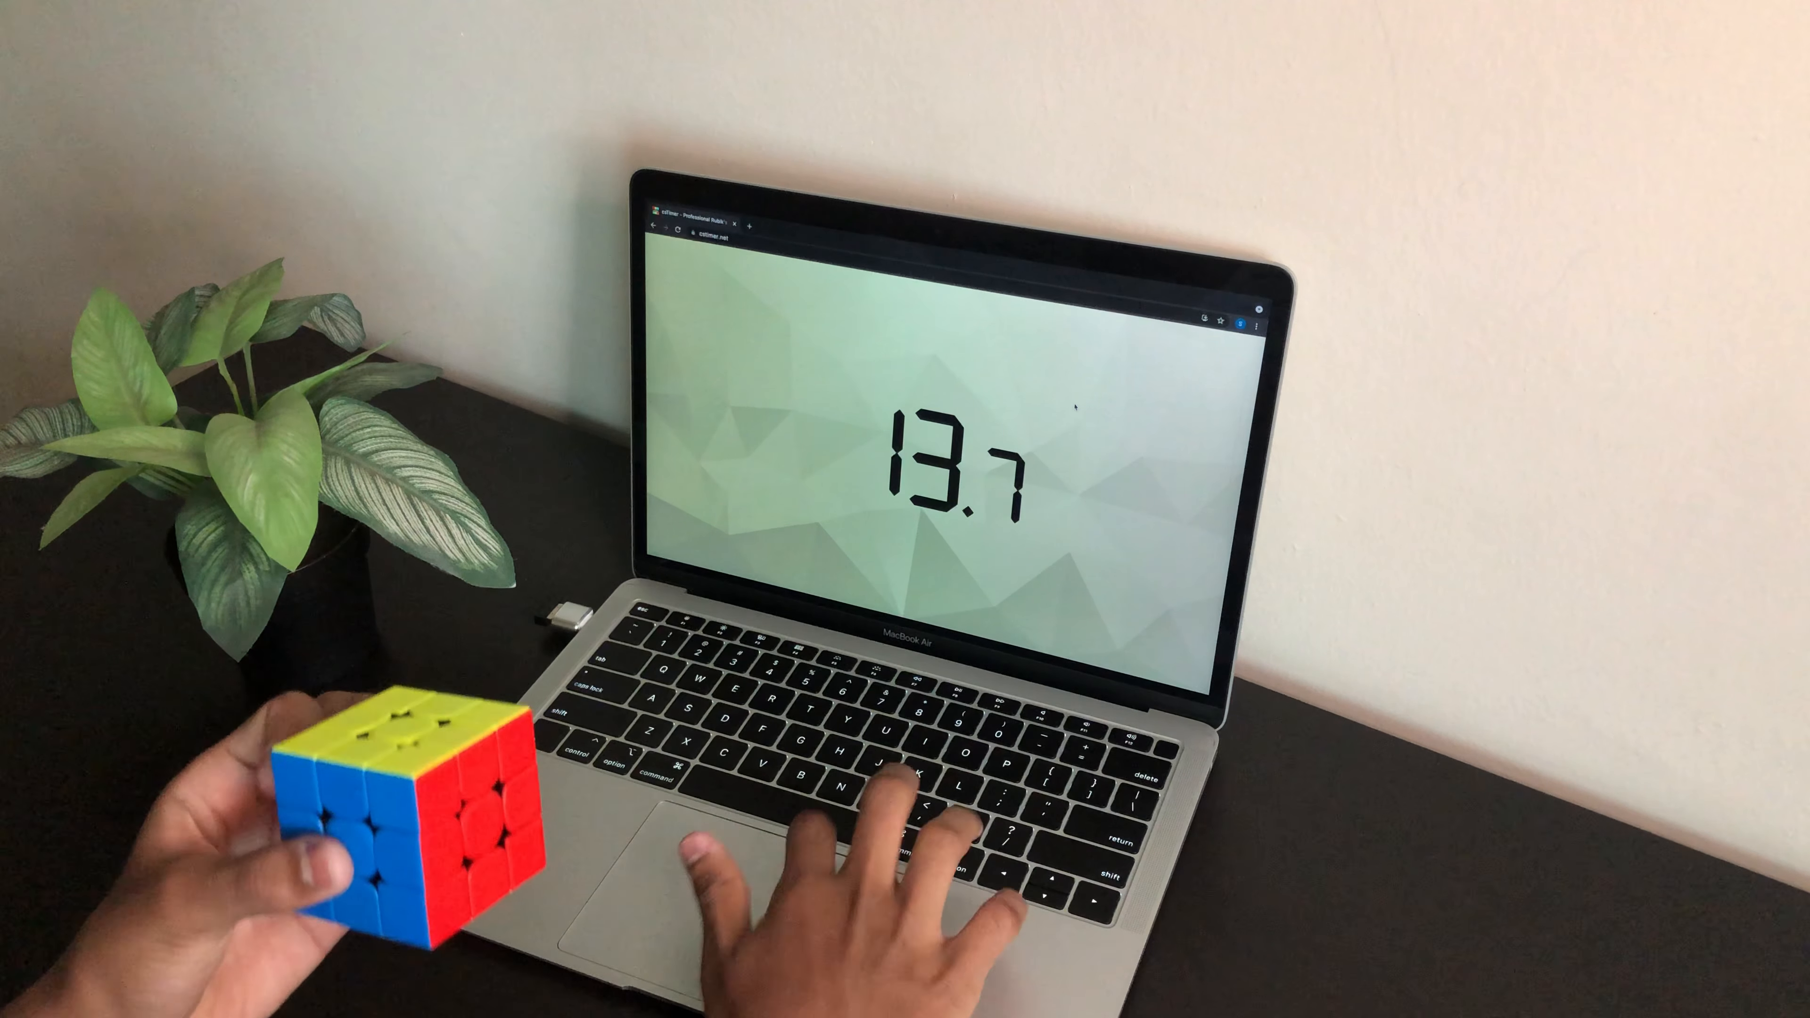
key(space)
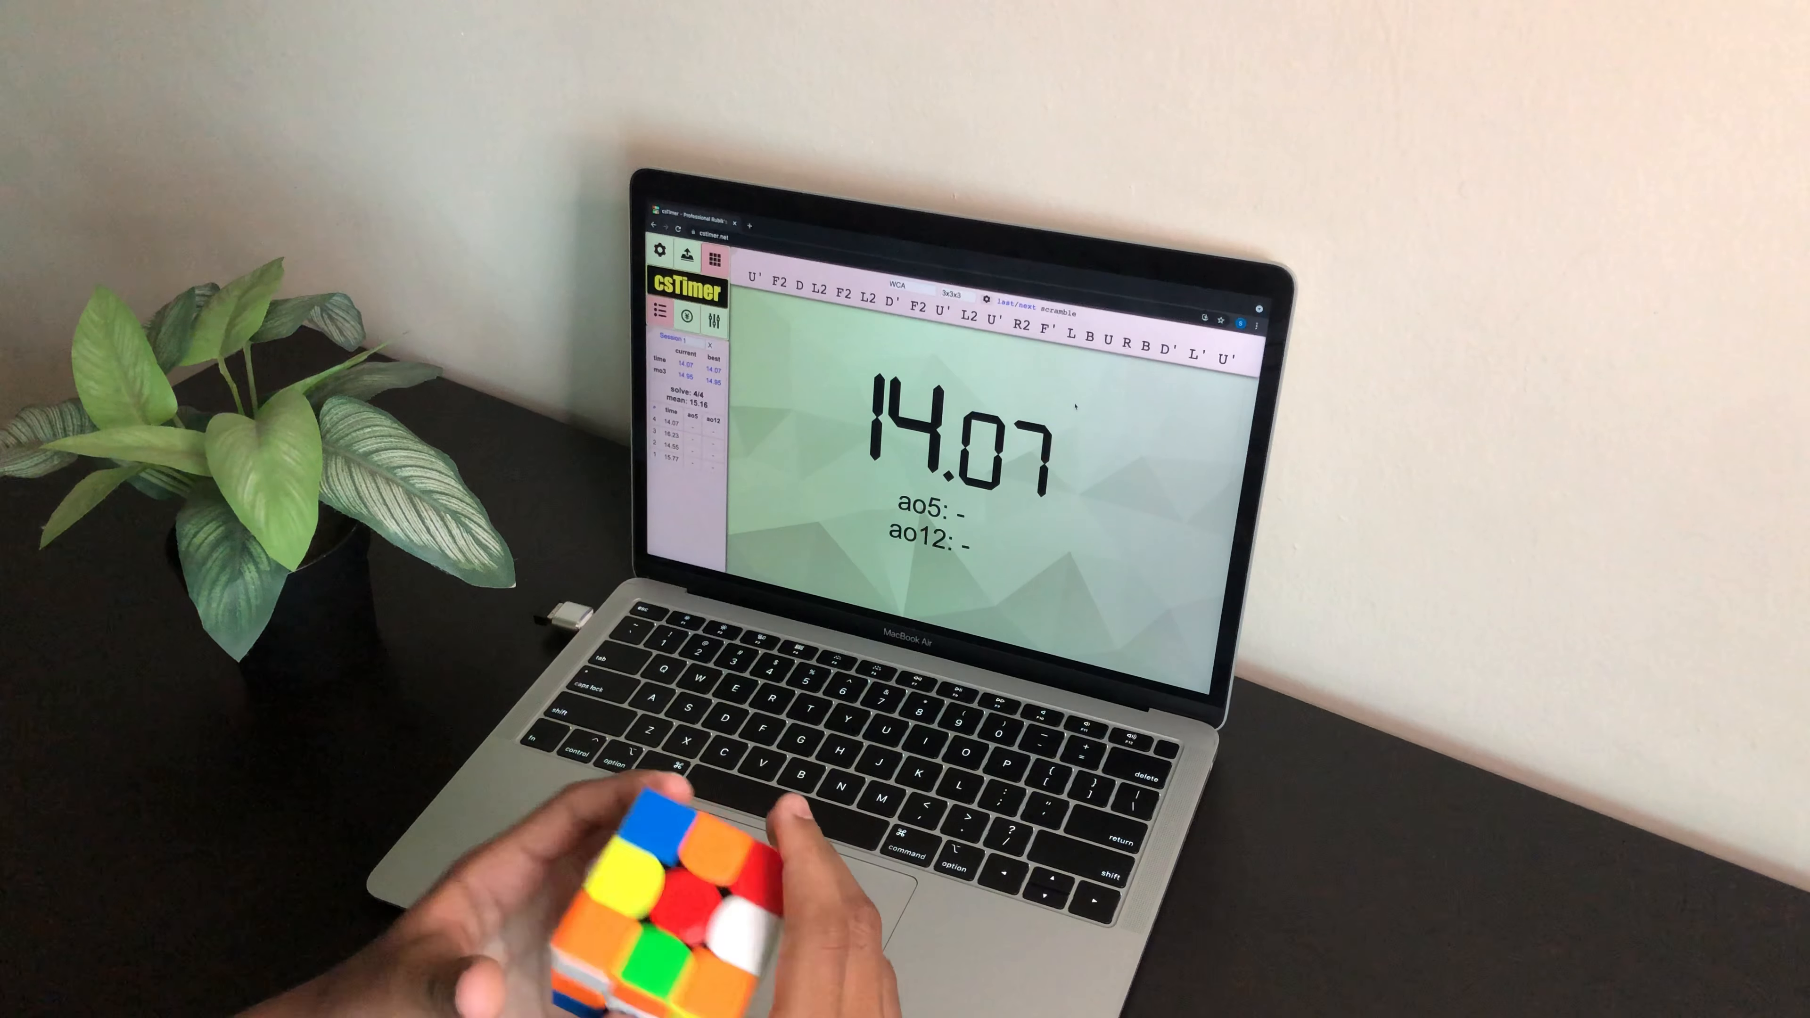
key(space)
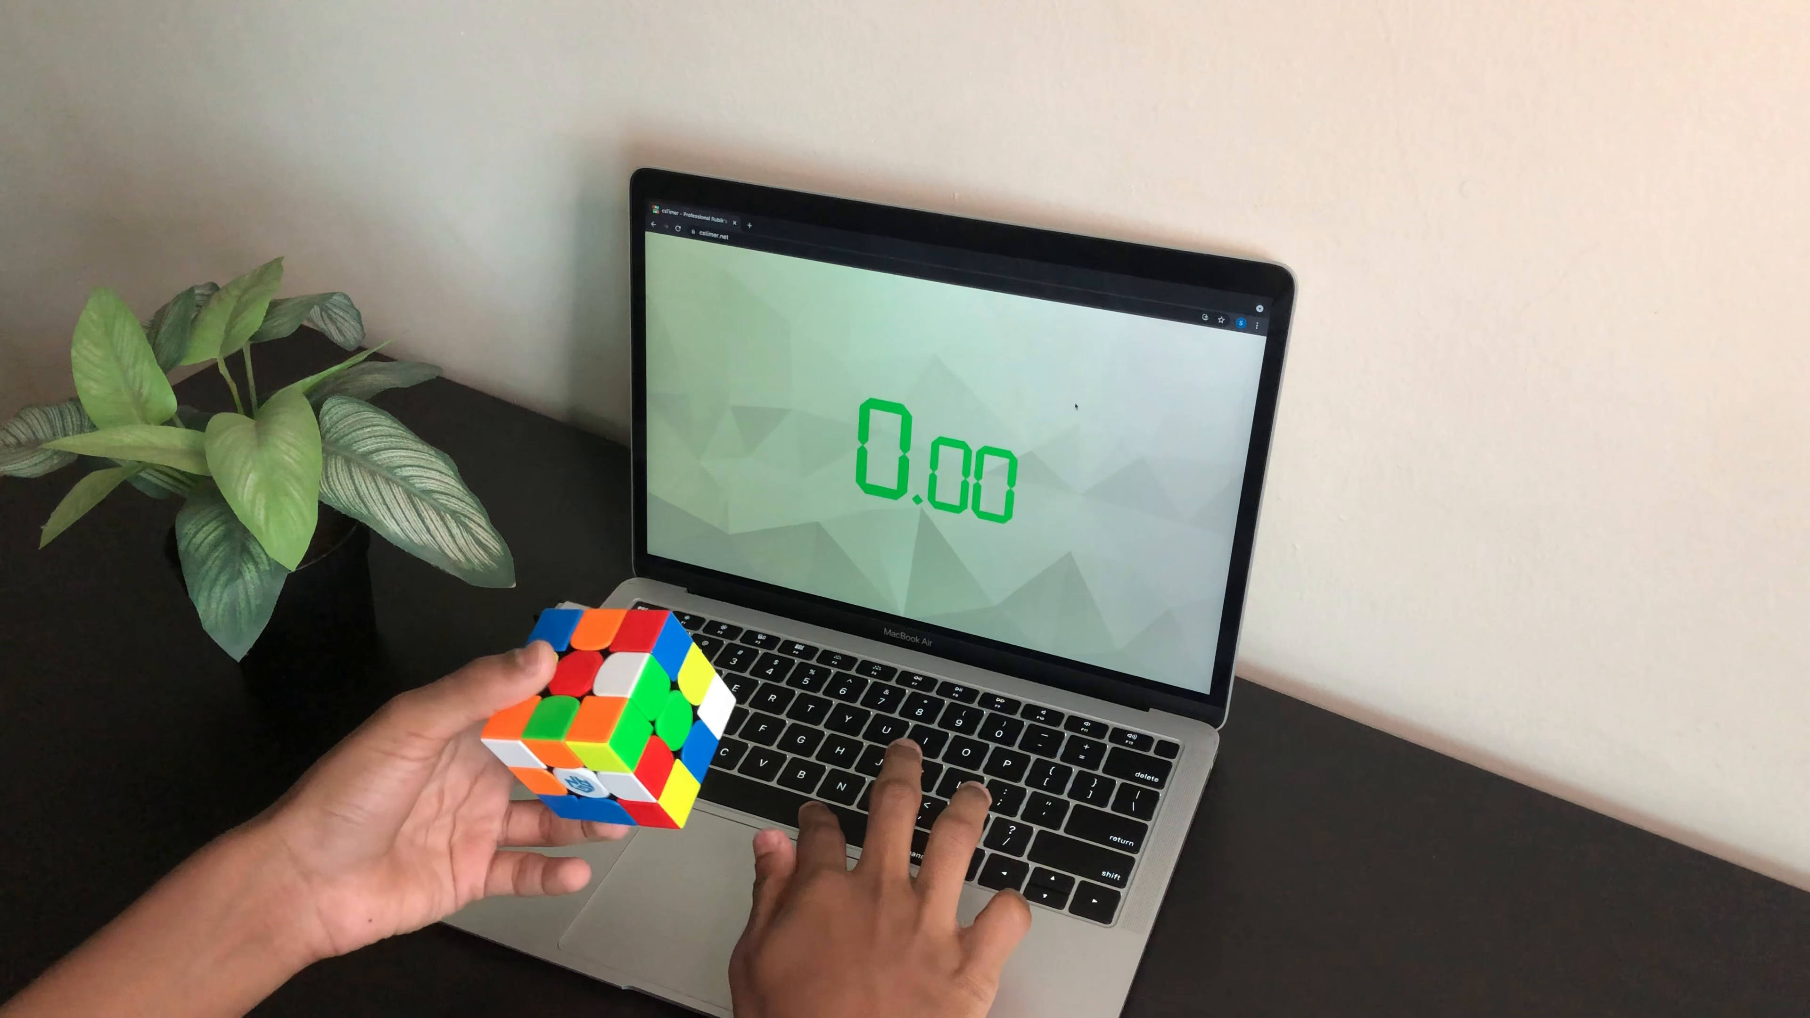
key(space)
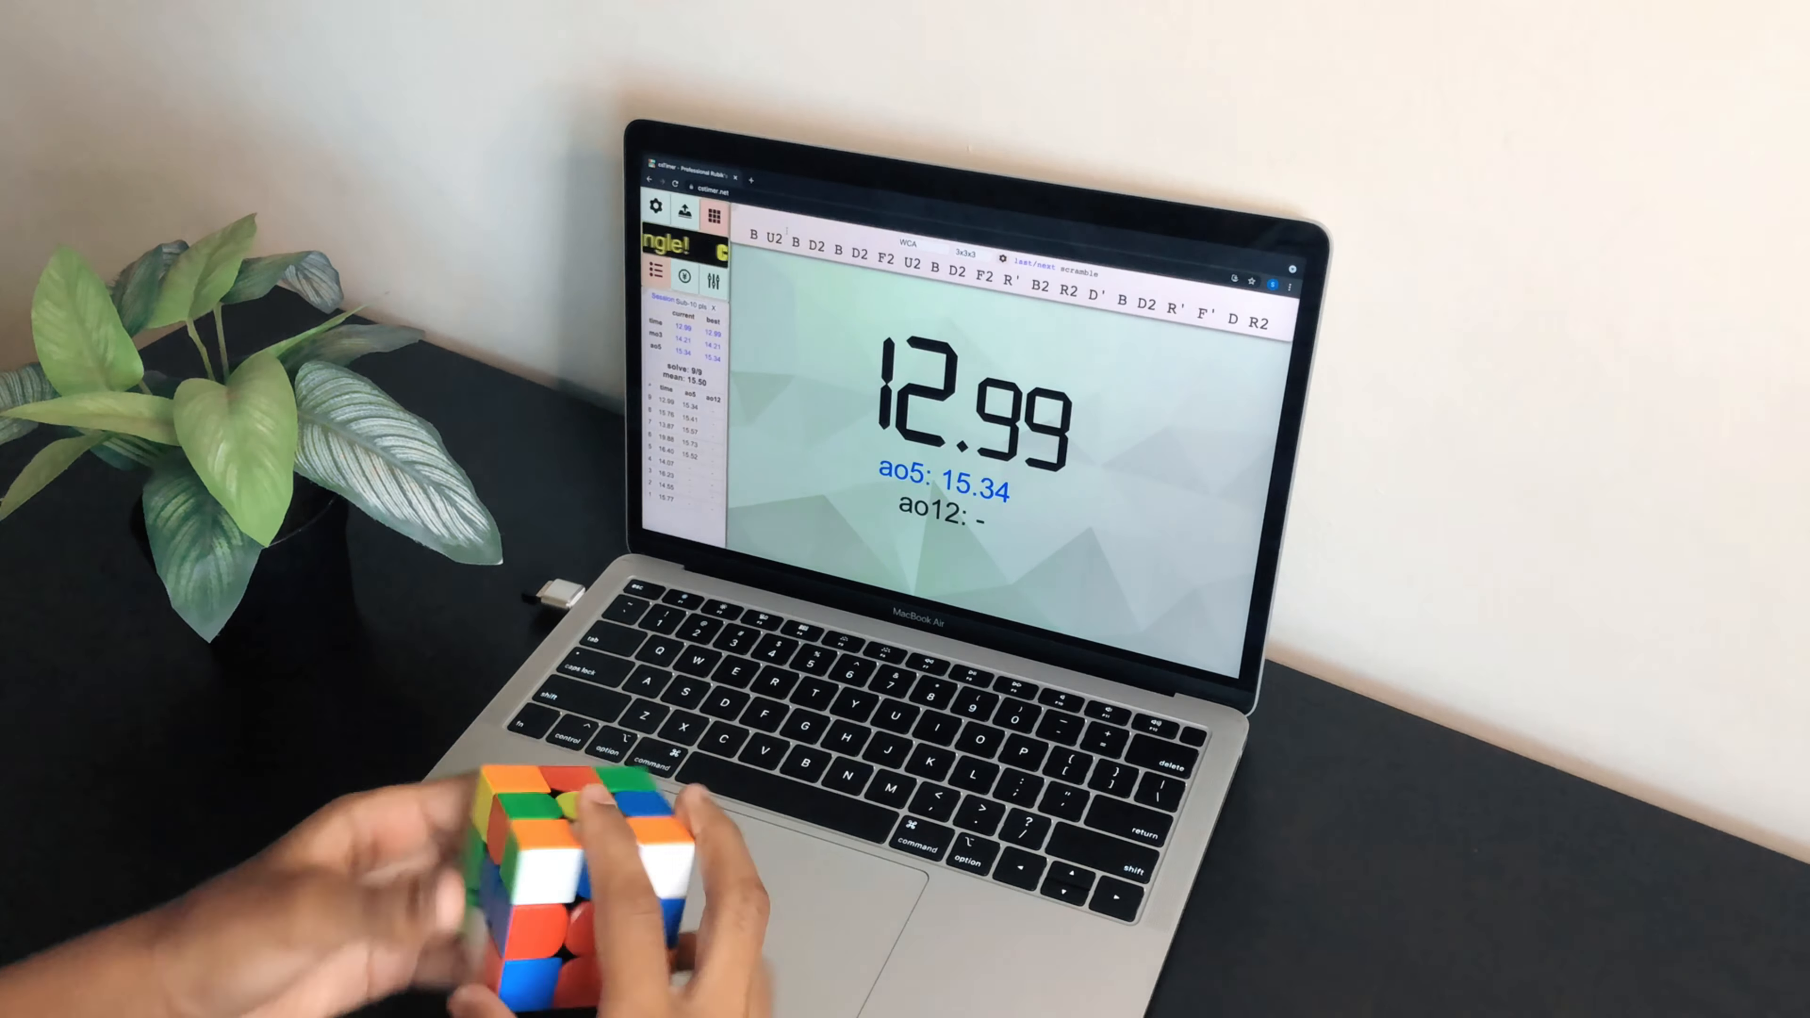
Log further solves including a 15.24 so ao5 reads 15.04 and ao12 reads 14.67.
key(space)
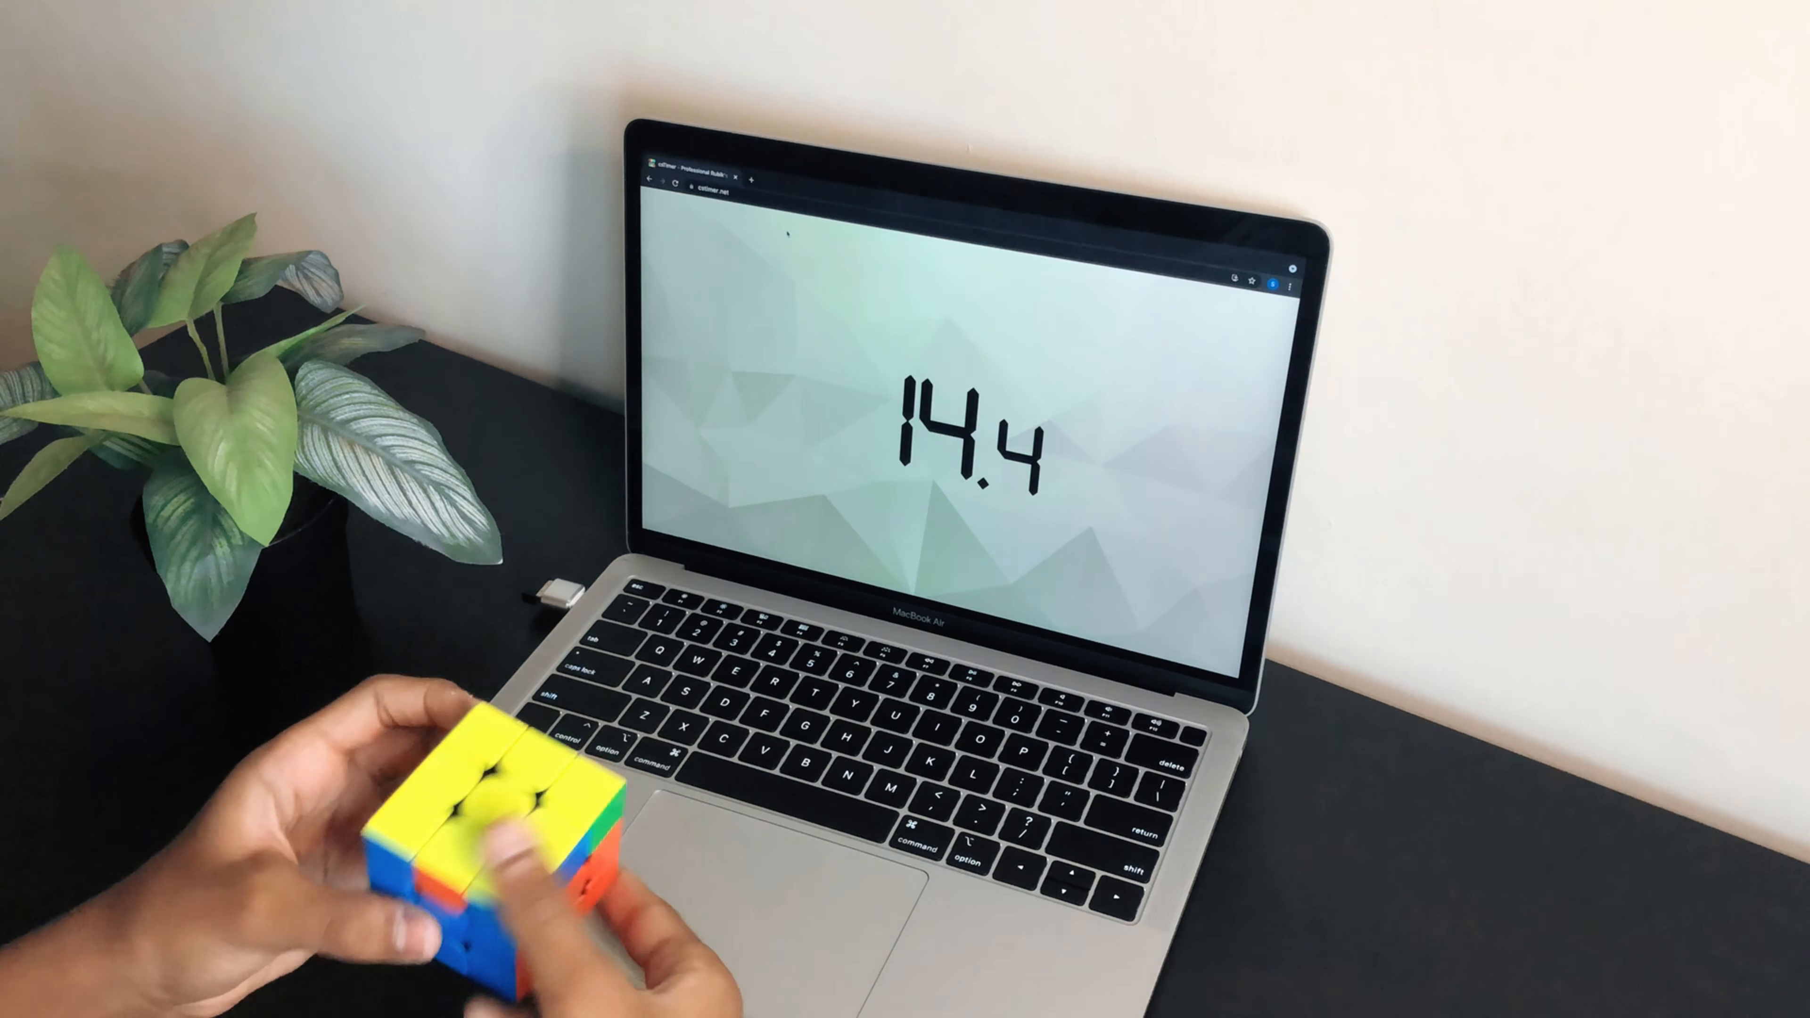
key(space)
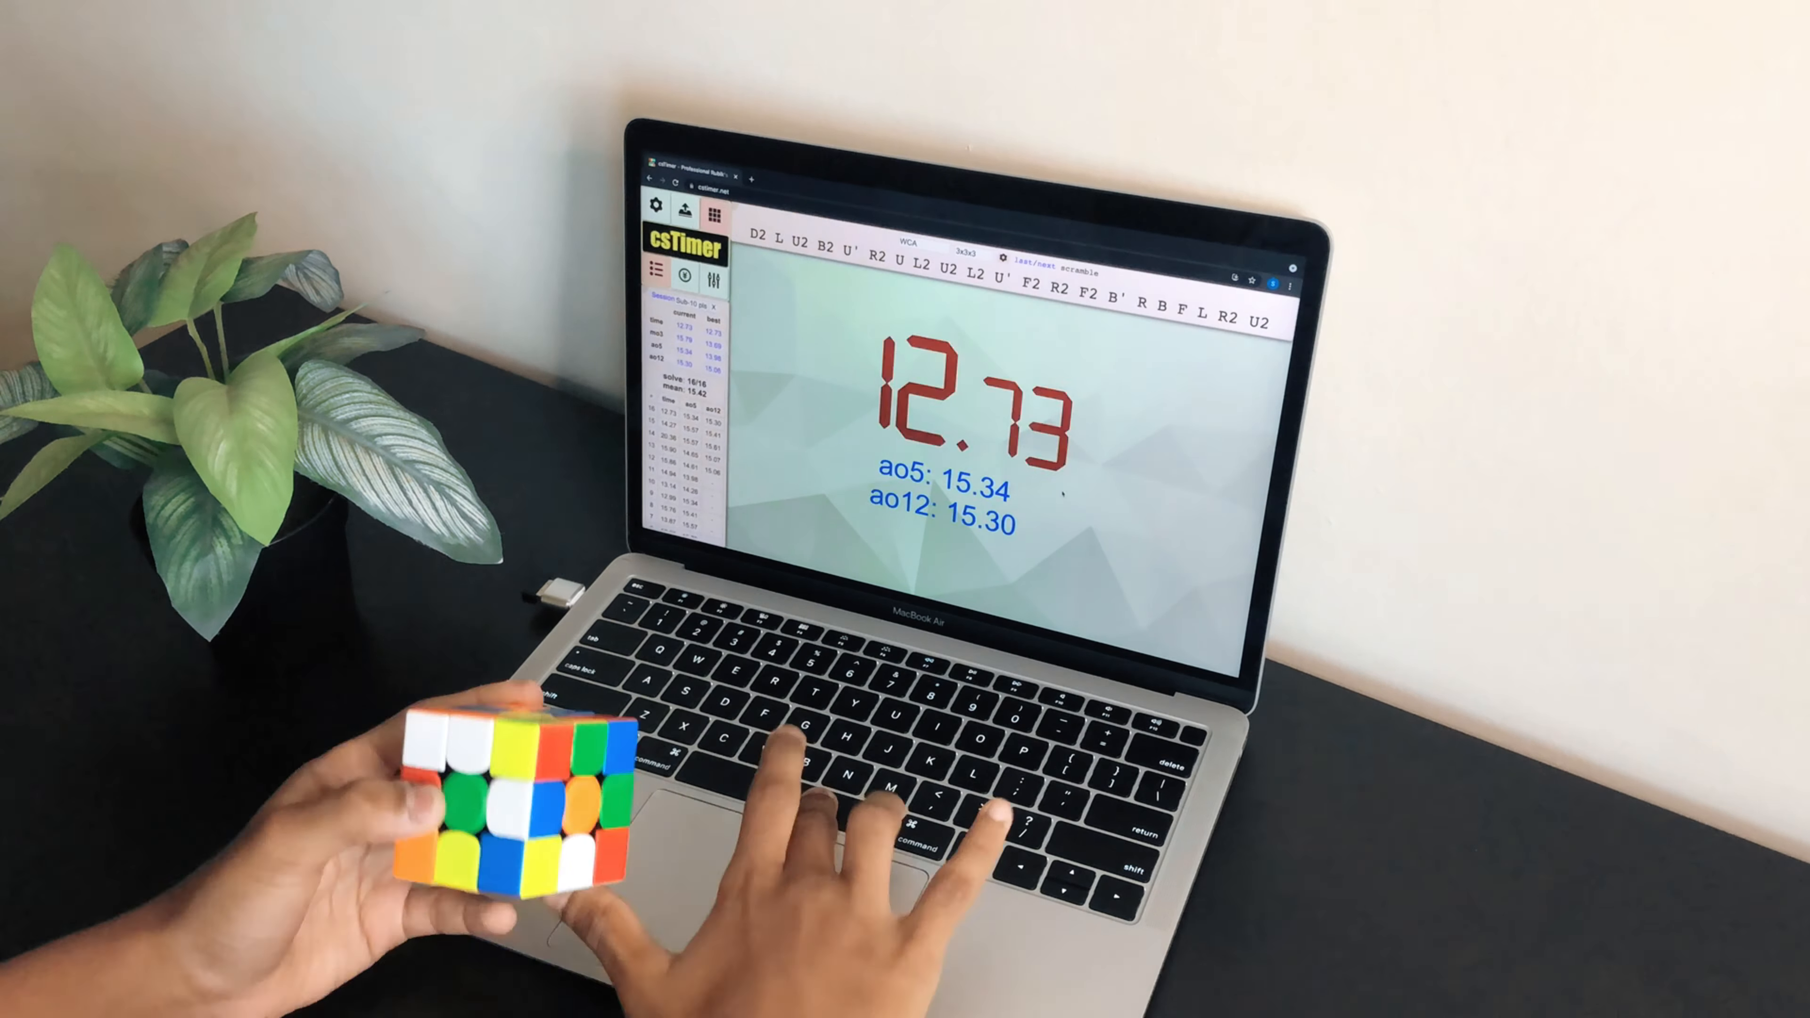
key(space)
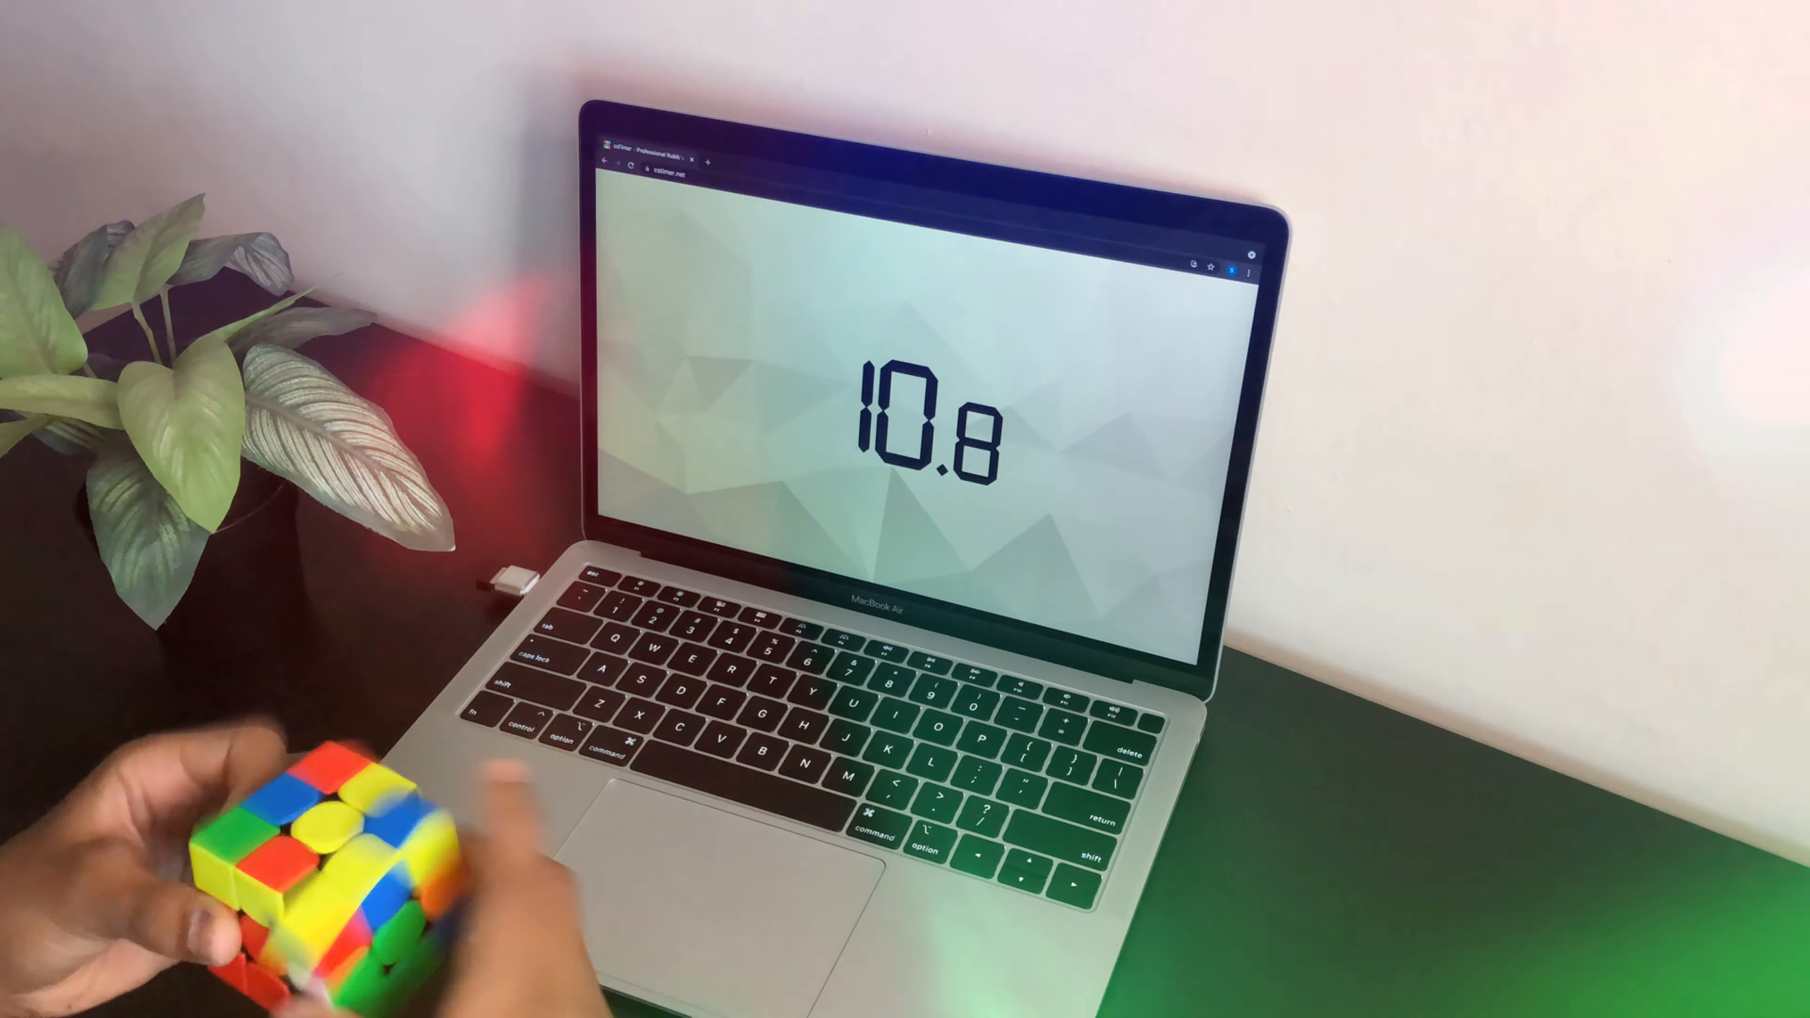
key(space)
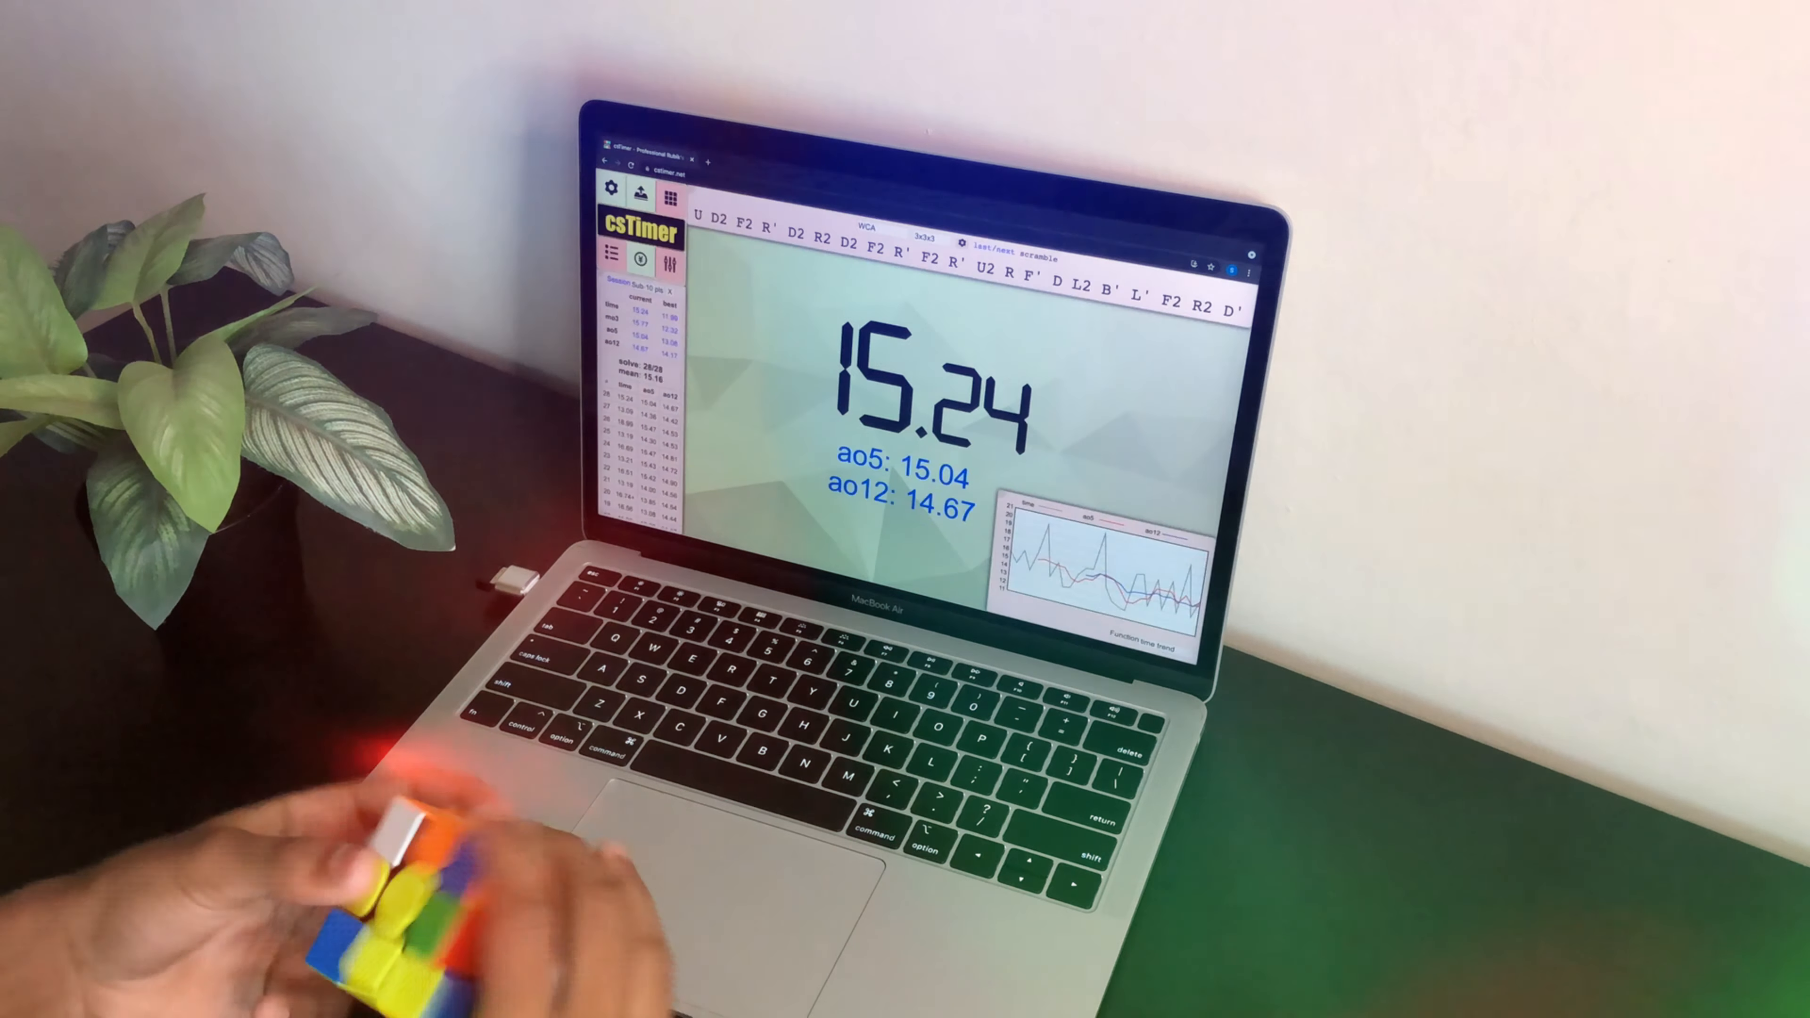
key(space)
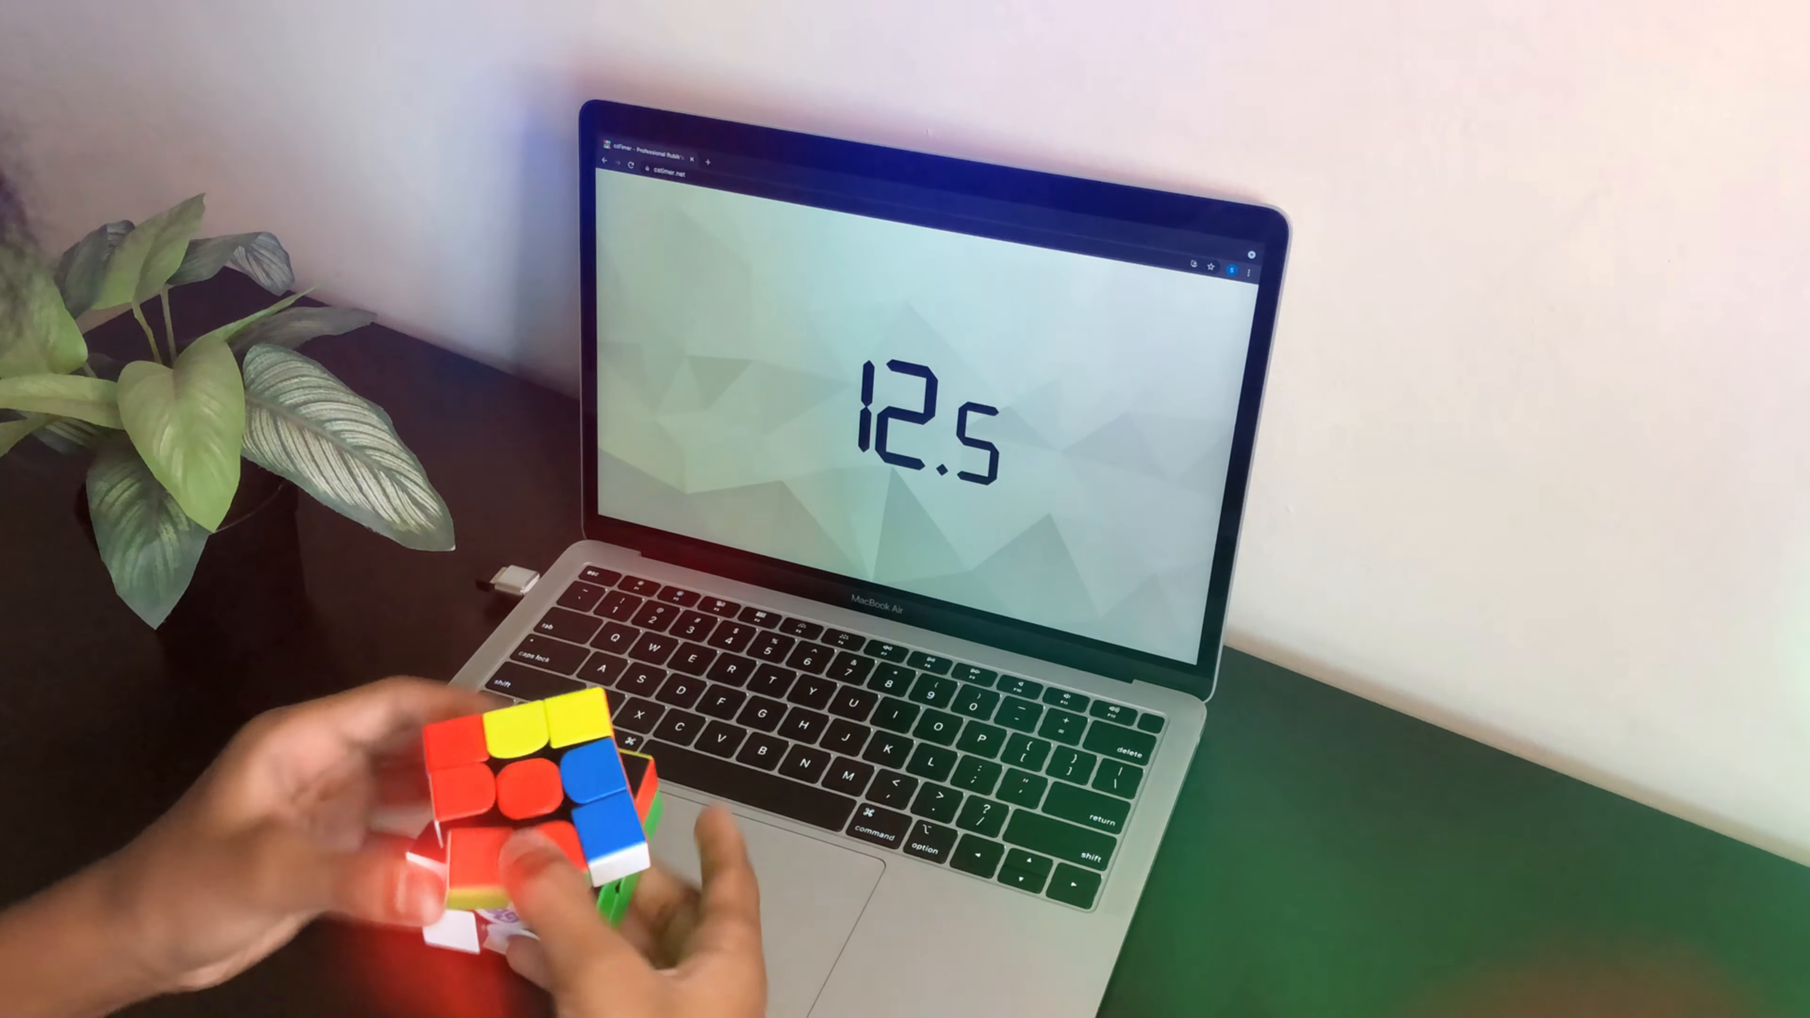